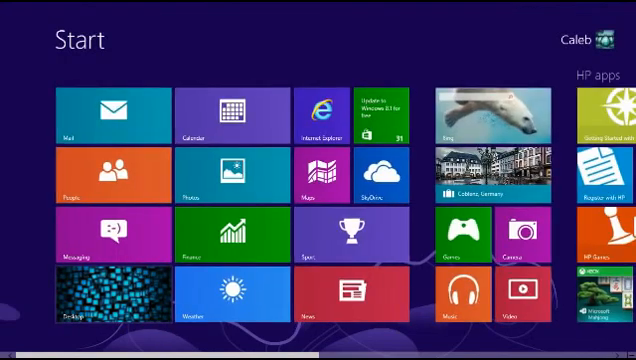
- Run ipconfig in Command Prompt and scroll through the adapter addresses to find the gateway
text(cm)
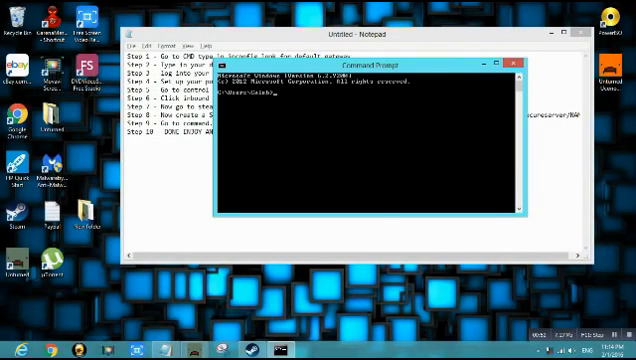
text(ipconfig)
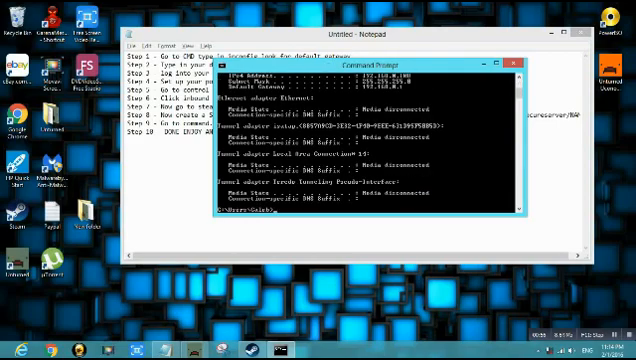
scroll(down, 3)
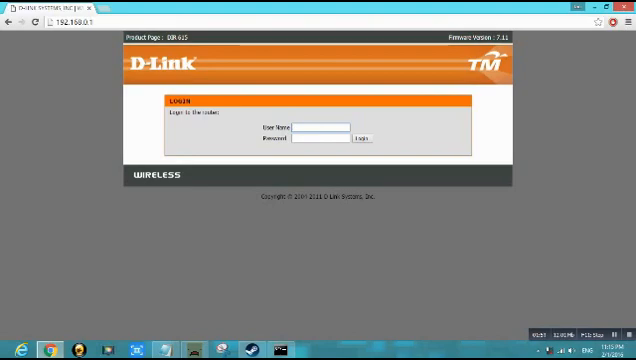
- Log in to the D-Link router pages with the 'admin' username
text(admin)
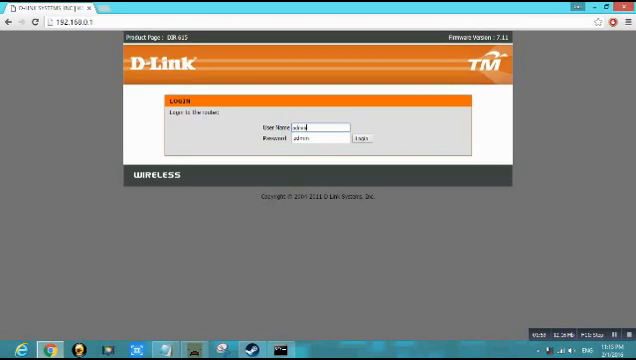
click(318, 140)
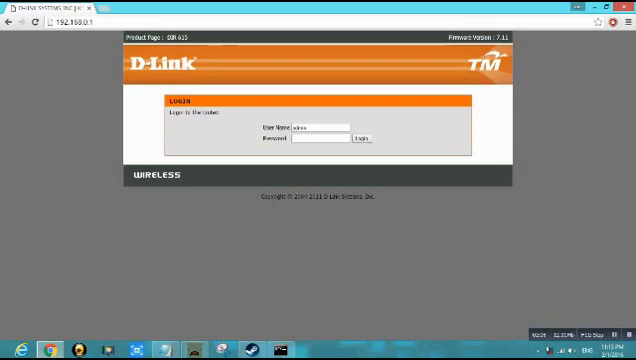
click(360, 140)
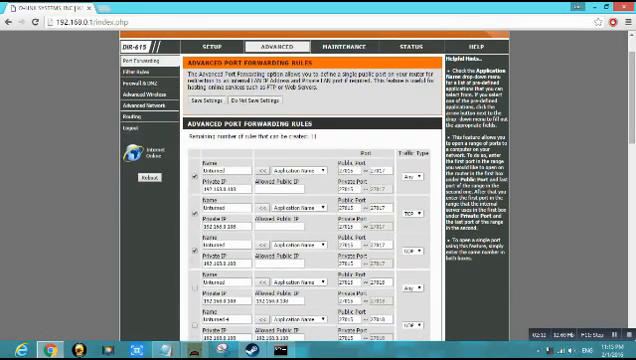
- Scroll the Advanced Port Forwarding page to the rule fields for the game server ports
scroll(down, 3)
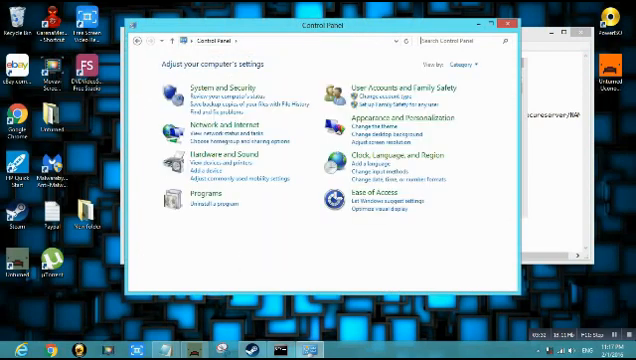
- Search Control Panel for 'fire', reach Windows Firewall's advanced settings and list Inbound Rules
text(fire)
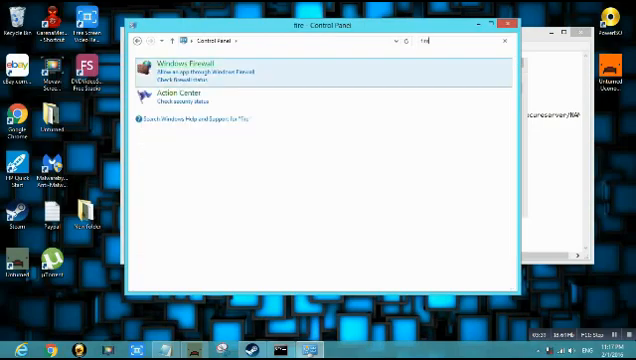
click(186, 64)
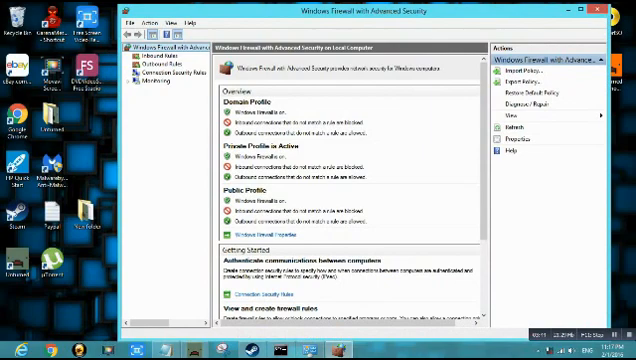
click(158, 60)
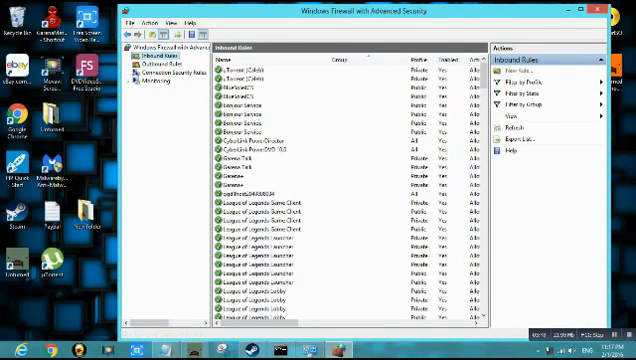
- Start a new inbound port rule and enter the specific local ports for the game server
click(520, 64)
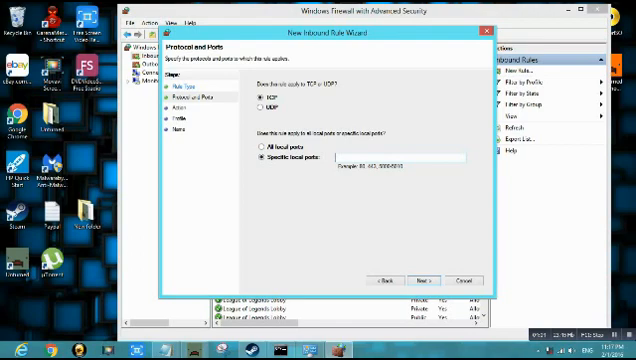
text(2701)
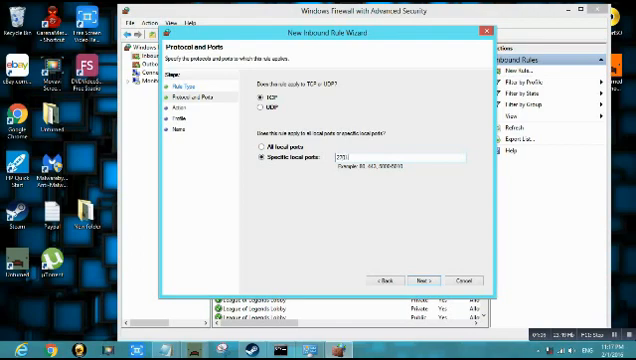
text(36, 3)
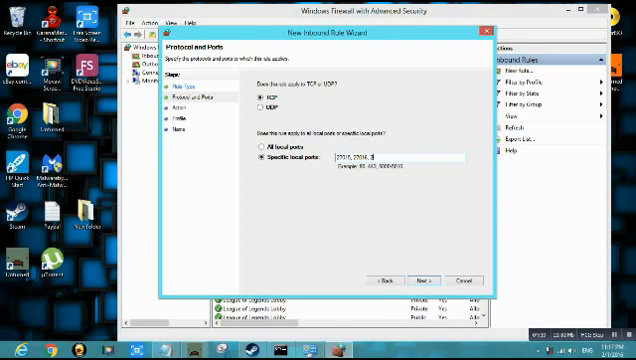
text(27067)
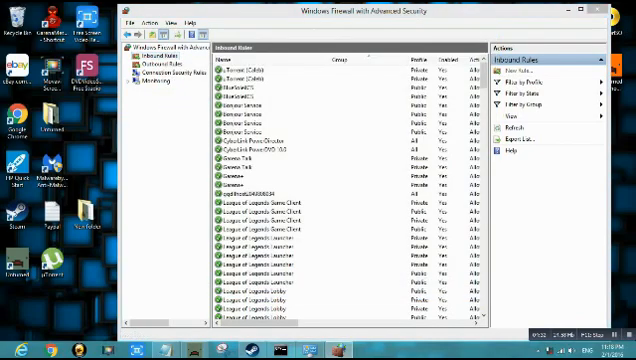
- Create a second inbound rule for the UDP local ports set to allow the connection
click(524, 66)
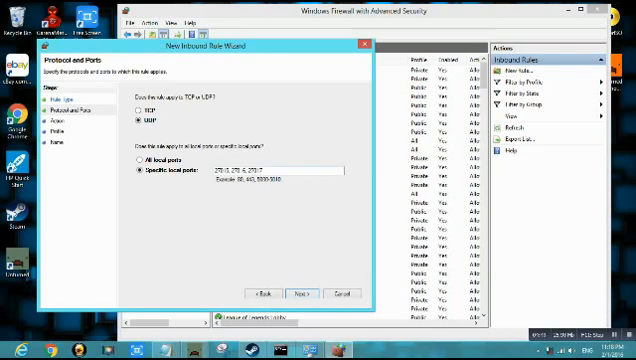
click(300, 296)
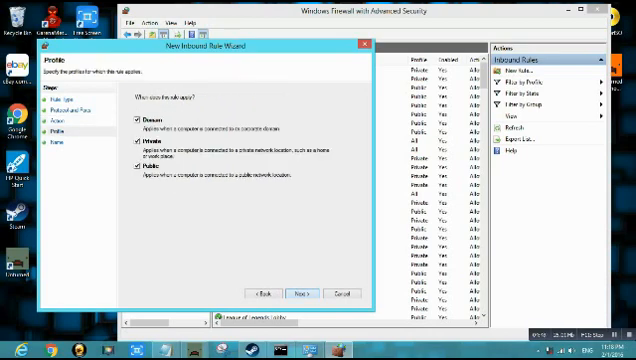
click(300, 296)
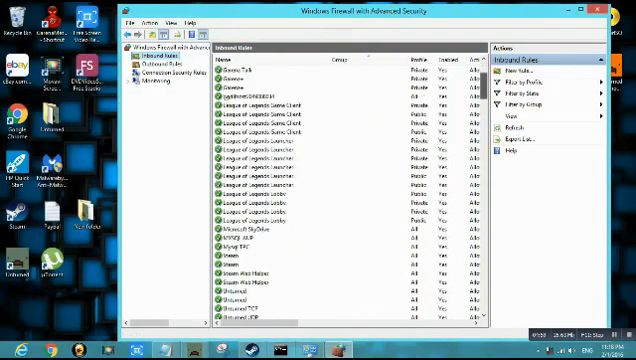
- Review the new inbound rule's properties to confirm it is enabled and allows connections
scroll(down, 3)
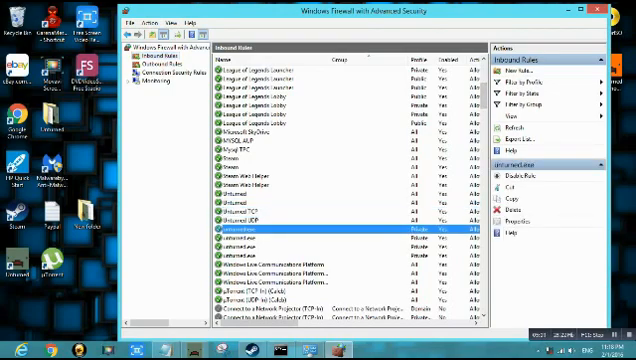
click(280, 212)
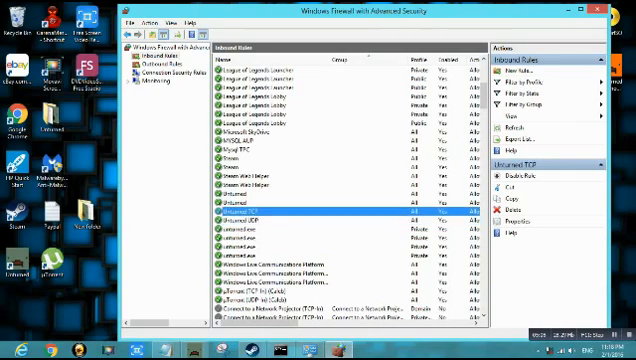
right_click(250, 216)
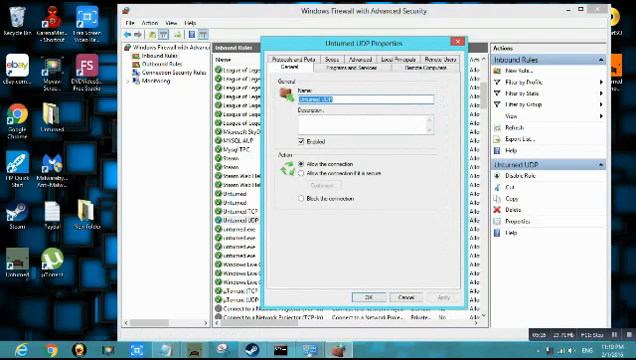
click(312, 60)
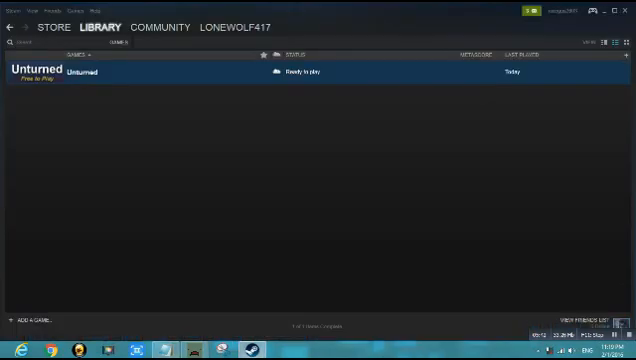
- From the Steam Library, reach Unturned's Properties and browse its local game files
click(82, 54)
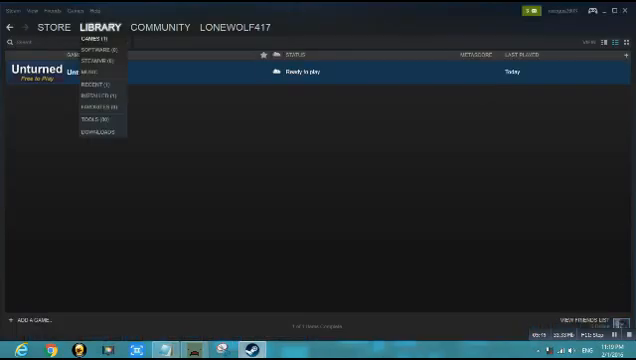
right_click(76, 72)
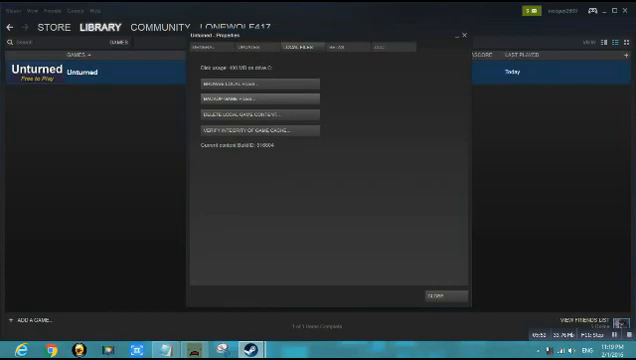
click(252, 82)
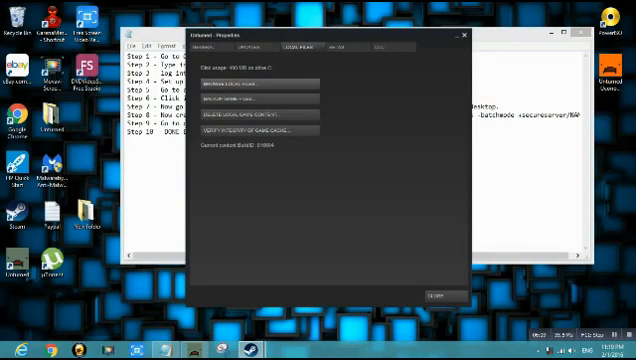
- Close Unturned's properties and bring up actions for the Unturned executable in its folder
click(464, 36)
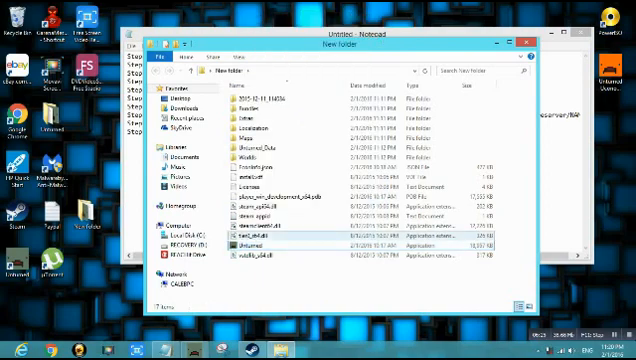
right_click(240, 240)
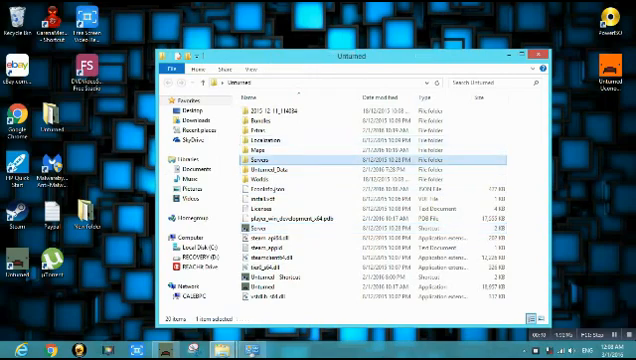
- Navigate Servers > server folder > Server and edit Commands.dat in Notepad++
double_click(256, 156)
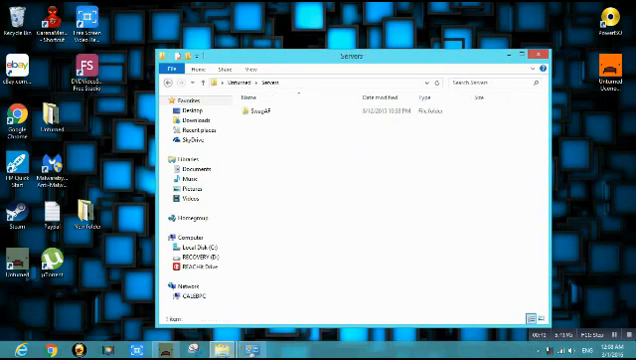
double_click(284, 108)
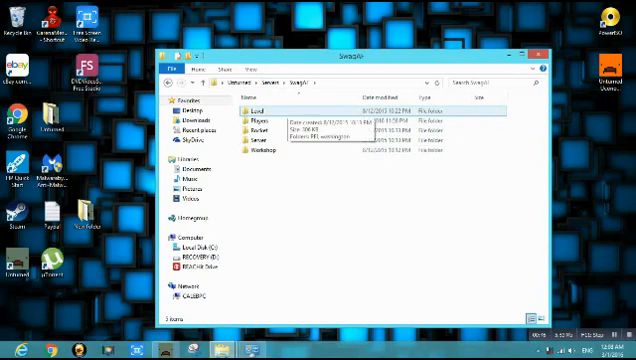
click(264, 132)
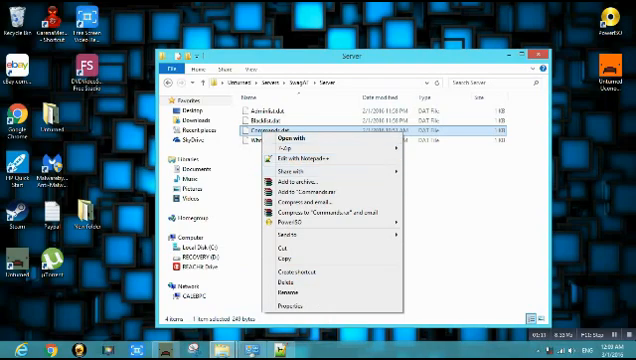
mouse_move(320, 158)
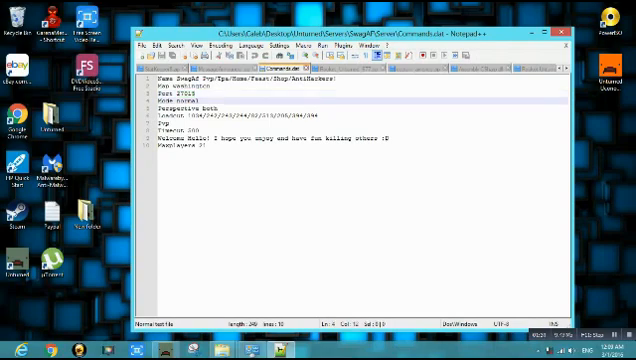
double_click(184, 102)
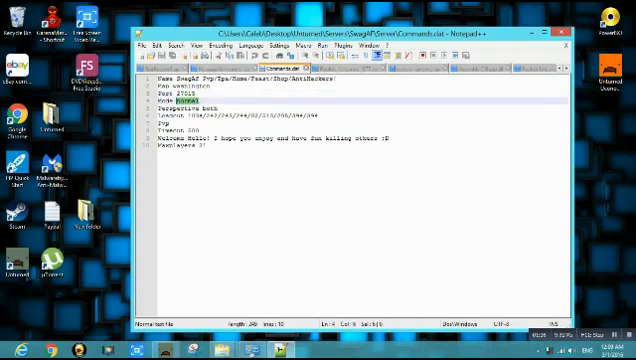